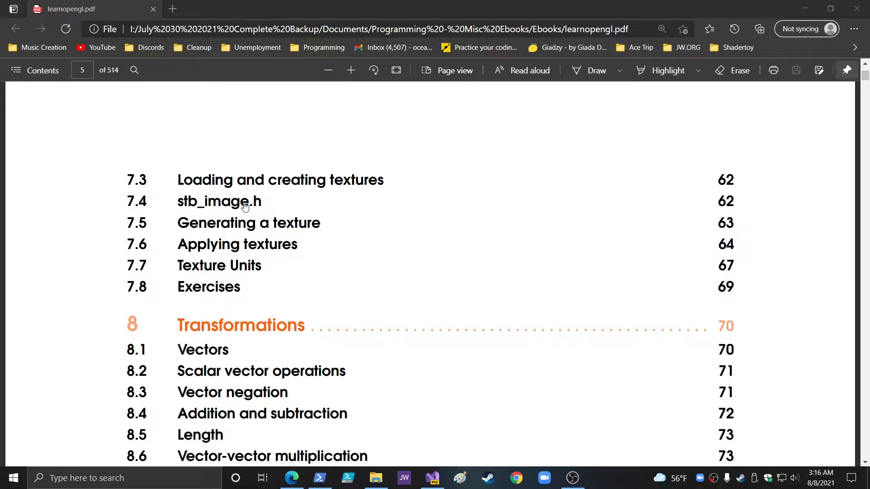
Jump to section 7.4 stb_image.h in the PDF and follow its 'here' link to GitHub
scroll("down", 3)
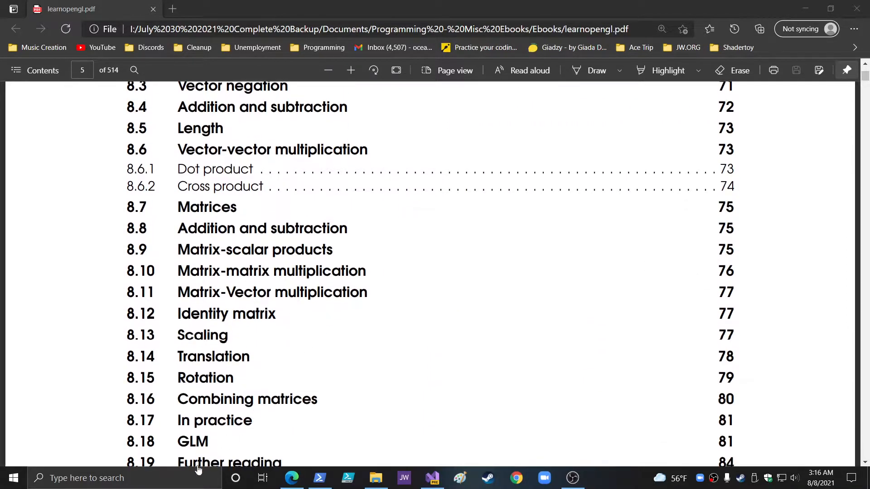
scroll("up", 3)
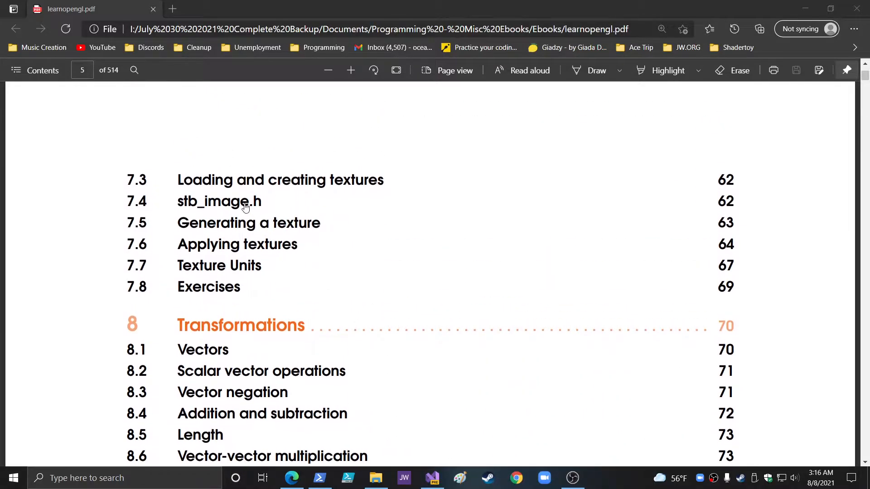
left_click(220, 202)
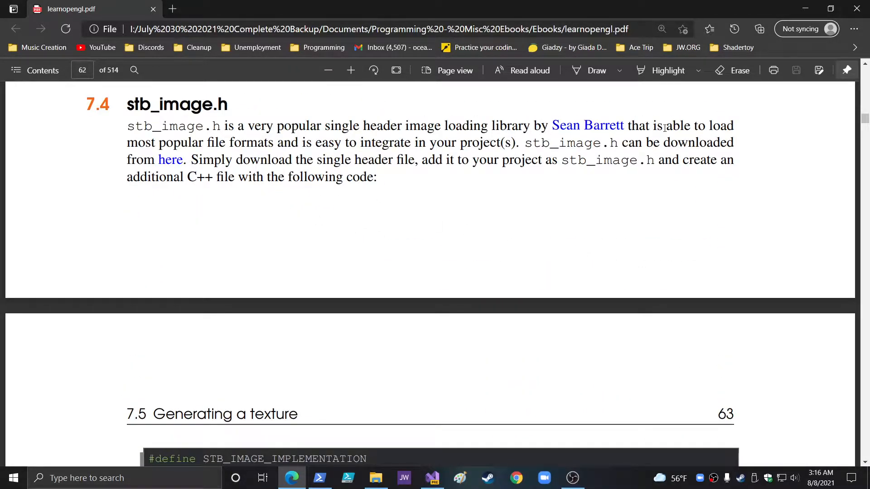
mouse_move(527, 147)
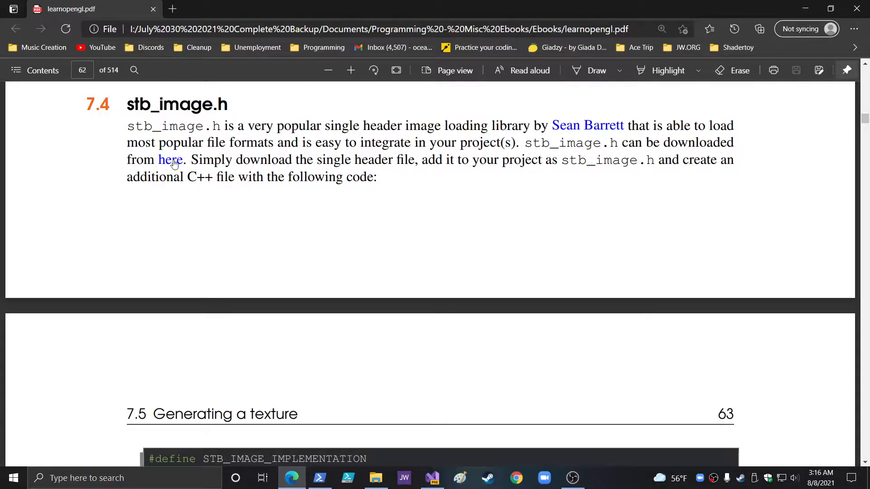
left_click(171, 160)
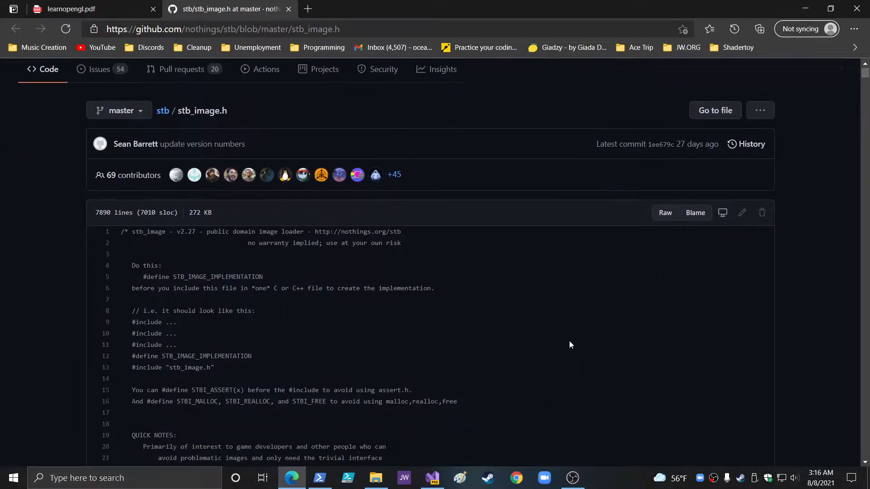
View the raw stb_image.h text, select all of it, and return to Visual Studio
left_click(664, 212)
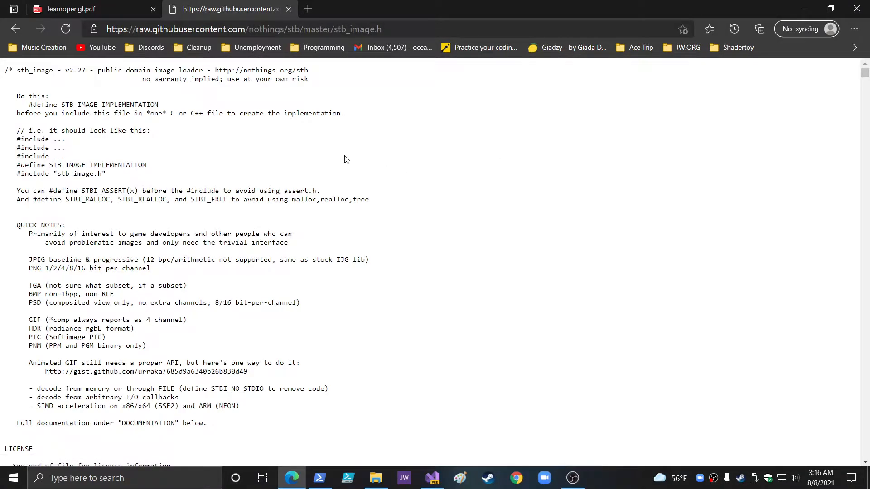
key("ctrl+a")
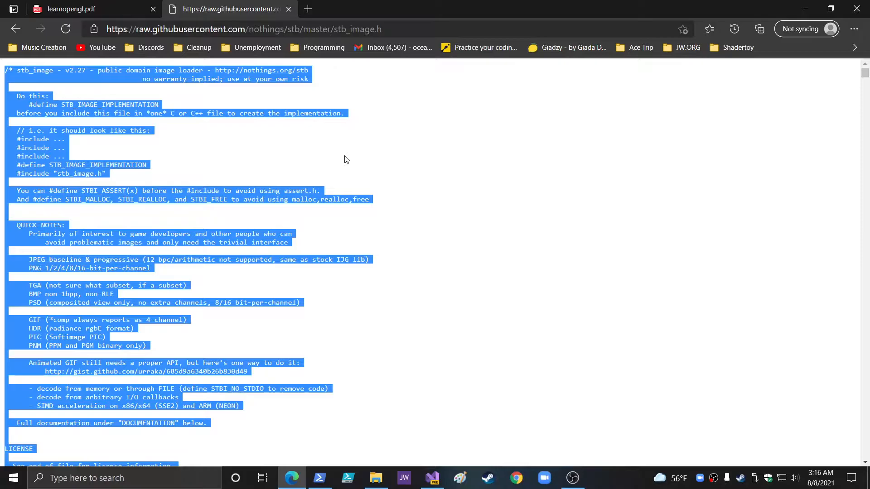
left_click(431, 478)
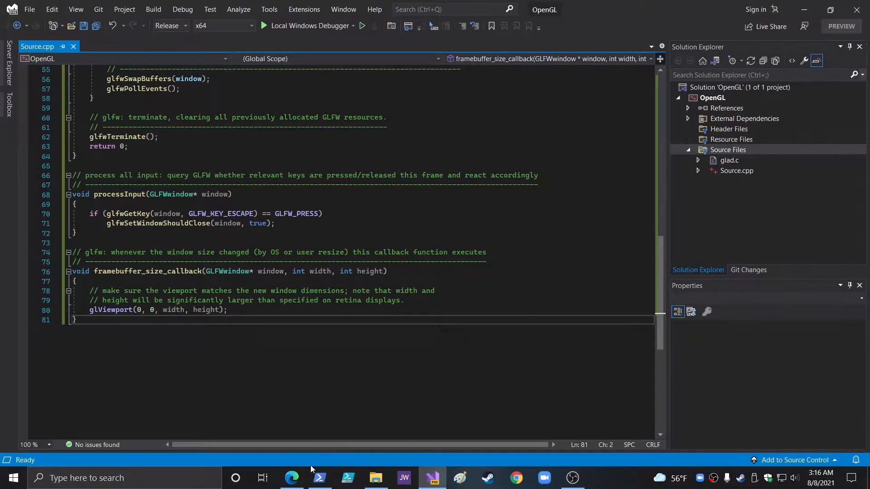
Create a new standalone Visual C++ Header File (.h), giving Header1.h with #pragma once
left_click(291, 478)
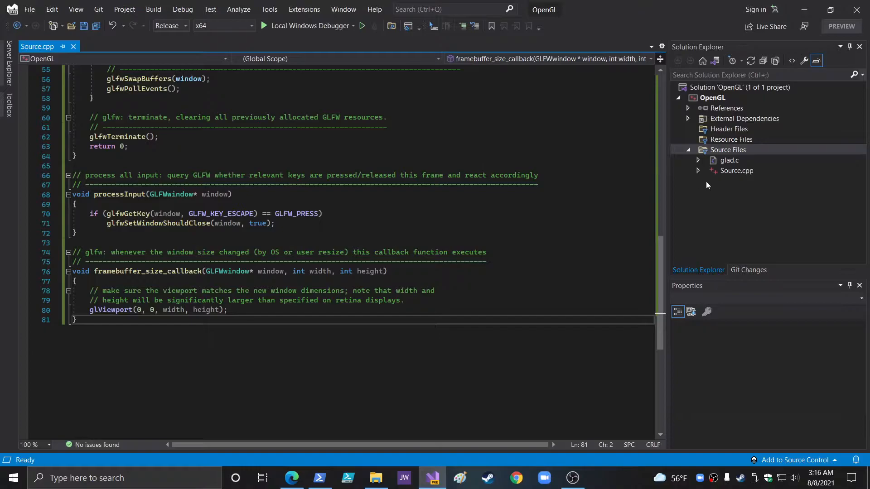
left_click(29, 9)
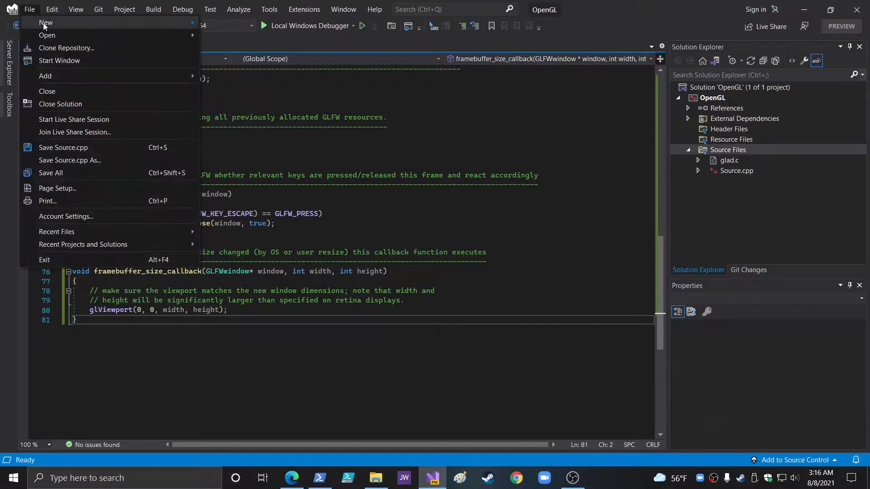
left_click(46, 21)
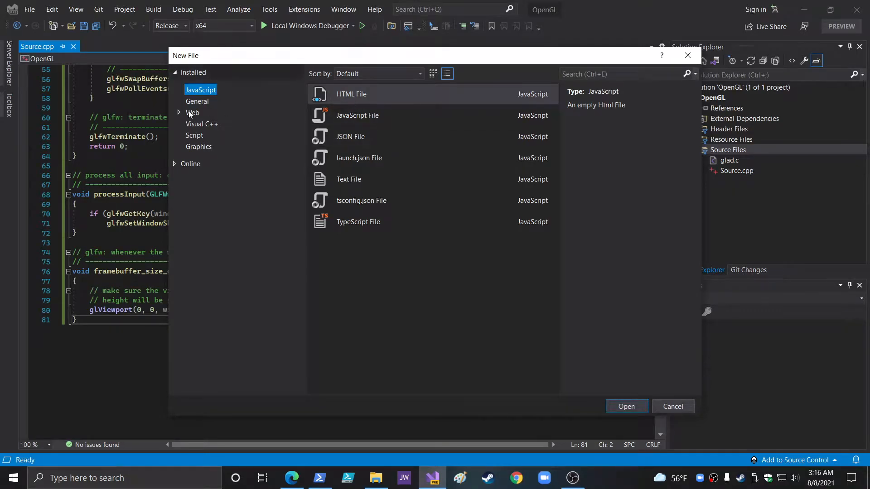
left_click(201, 124)
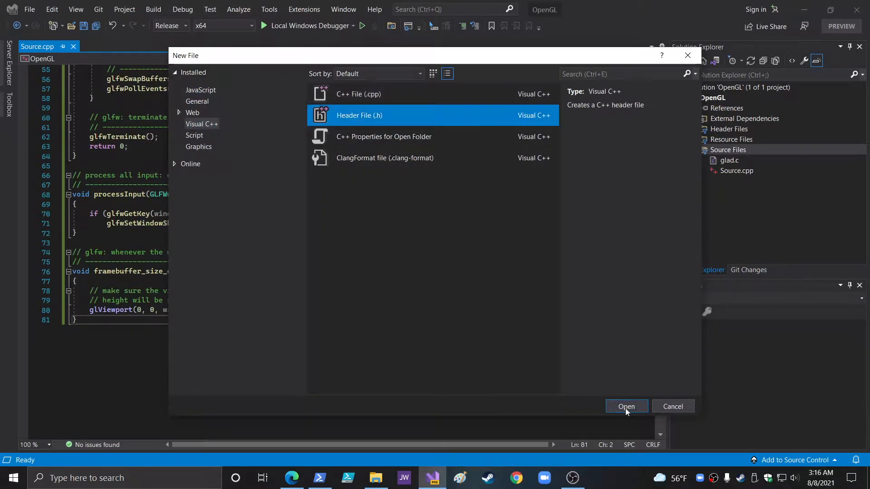
left_click(626, 406)
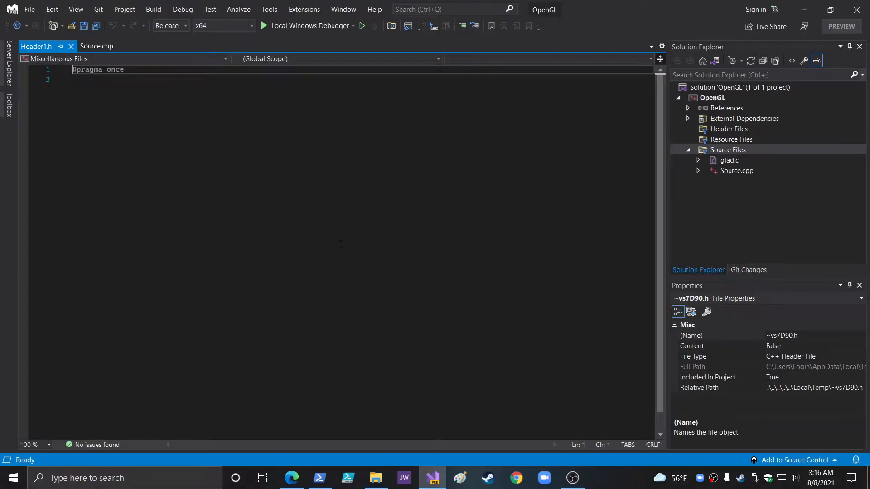
Paste the stb_image source, save it as stb_image.h in the opengl folder, and close it
key("ctrl+v")
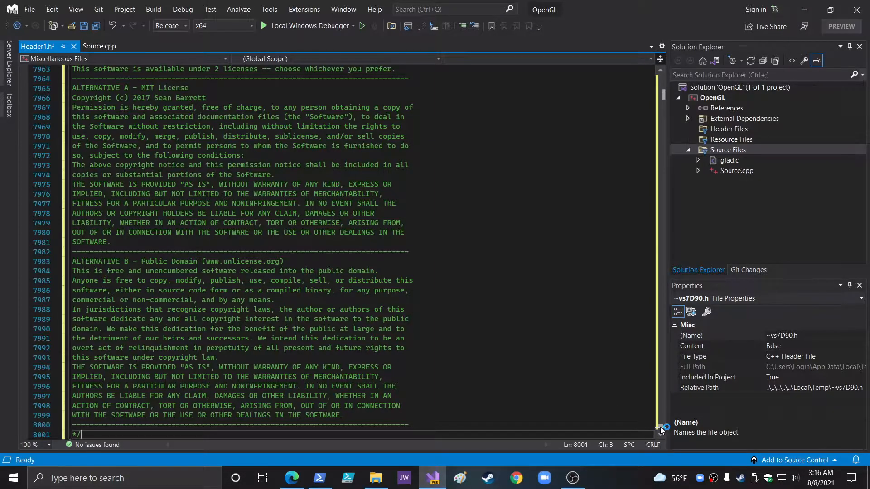
scroll("up", 3)
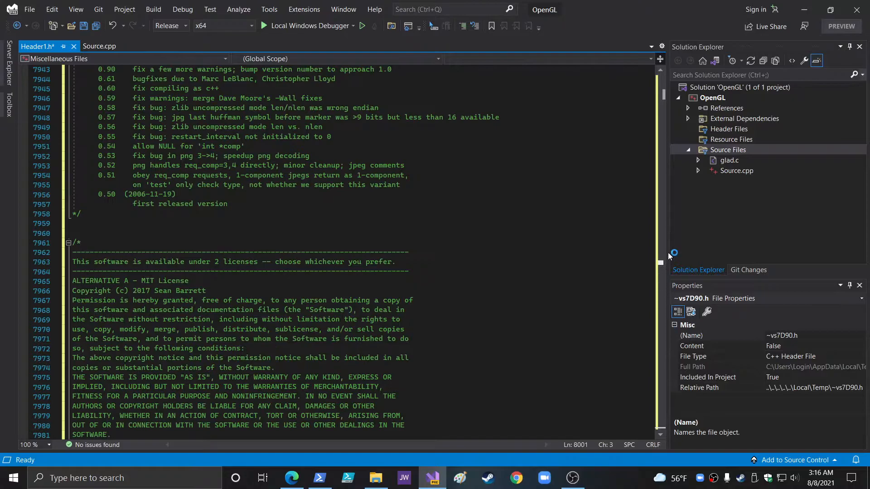
key("ctrl+Home")
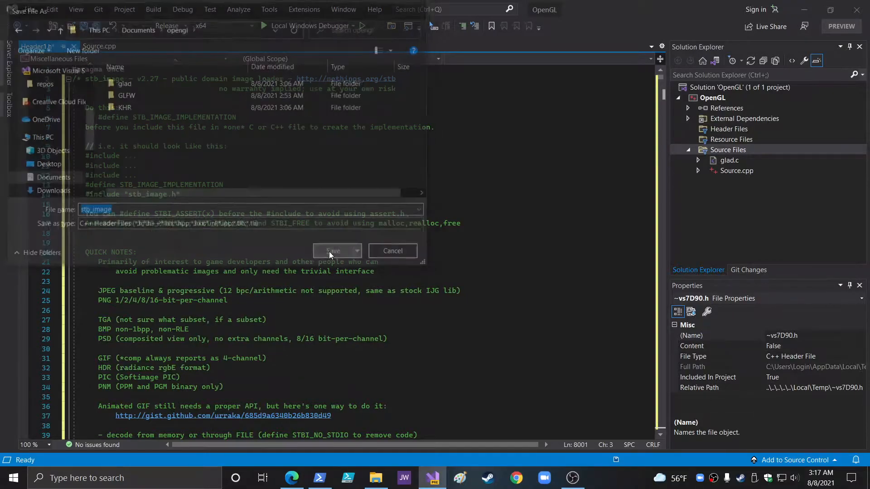
left_click(333, 251)
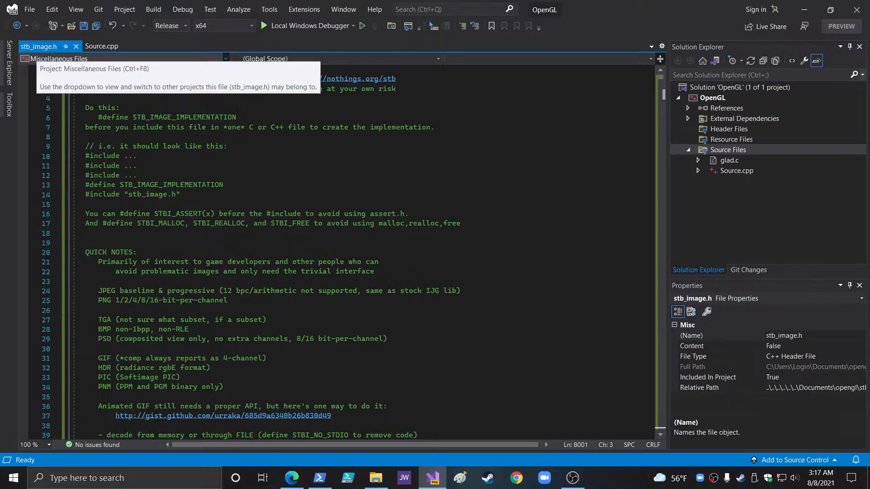
mouse_move(76, 50)
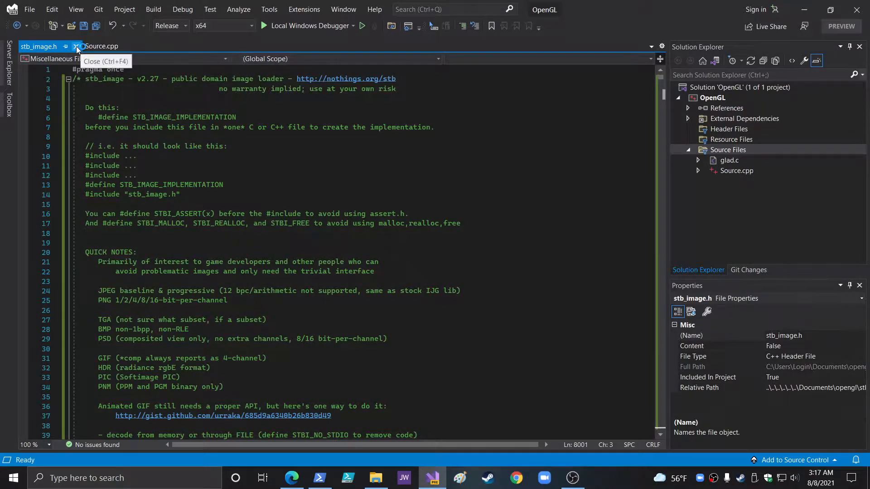
left_click(76, 46)
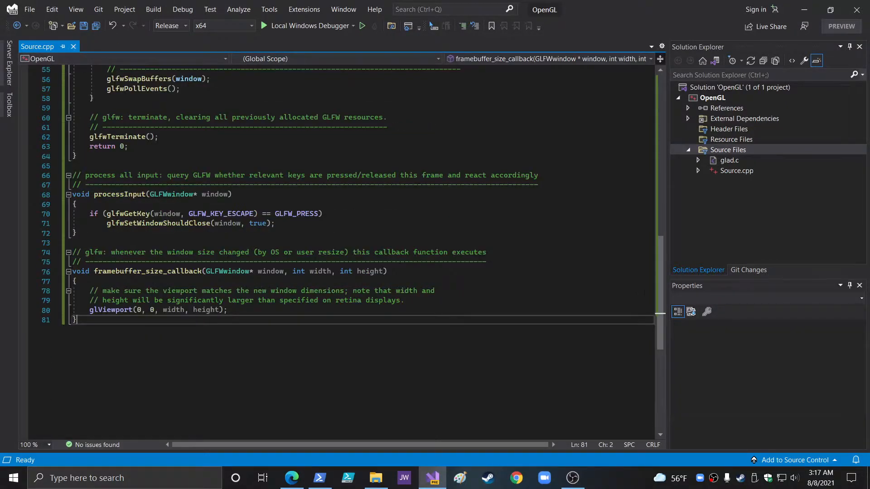
Start a new #include line below the GLFW include at the top of Source.cpp
scroll("up", 3)
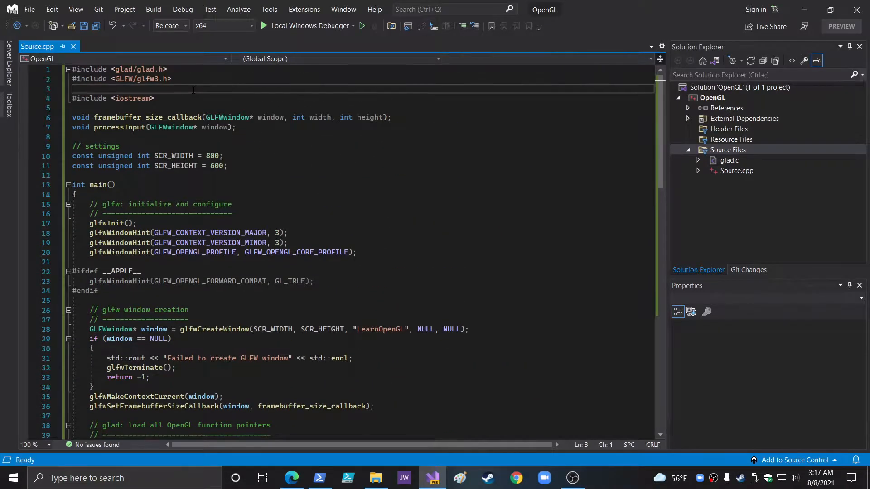
type("#include")
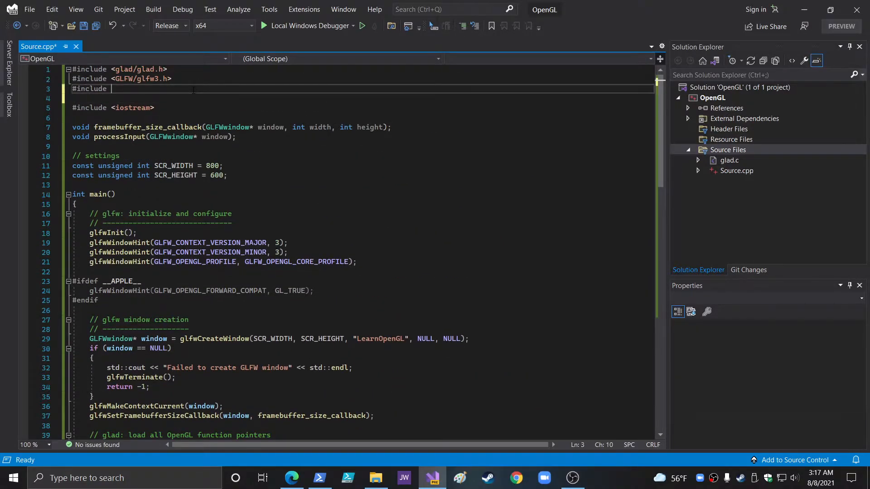
type("st")
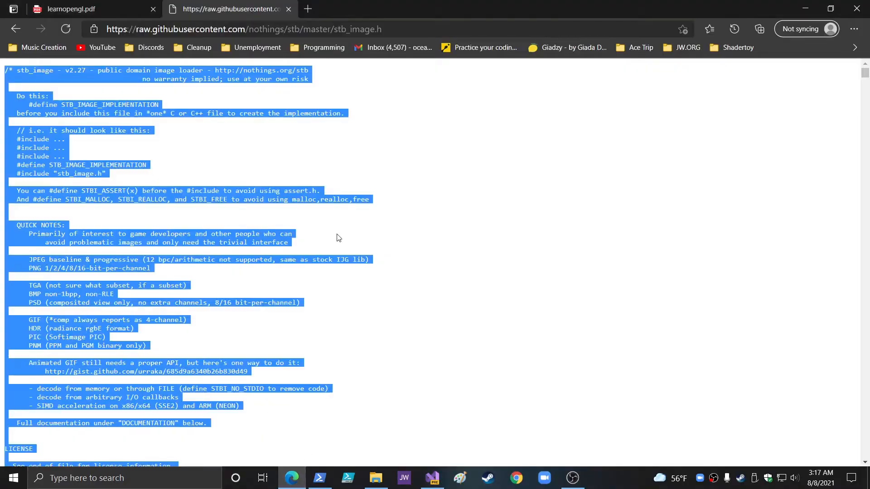
Copy #define STB_IMAGE_IMPLEMENTATION from the raw header into Source.cpp above #include <stb_image.h>
left_click(162, 169)
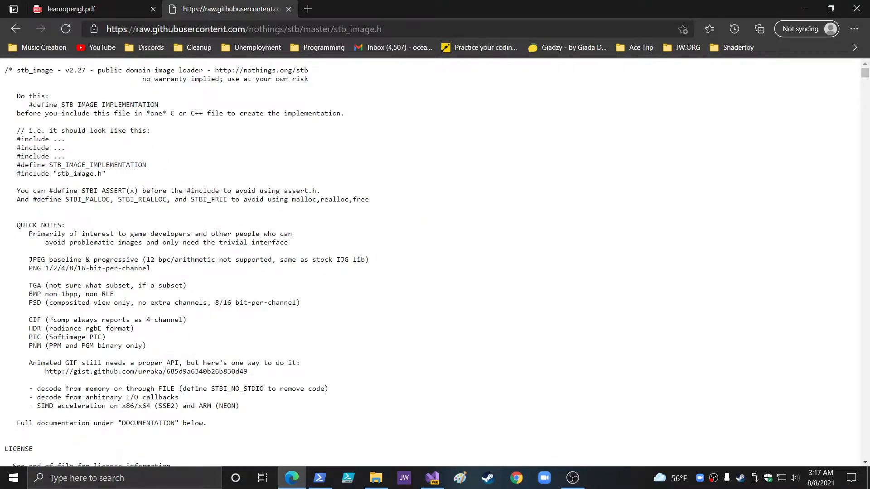
mouse_move(154, 168)
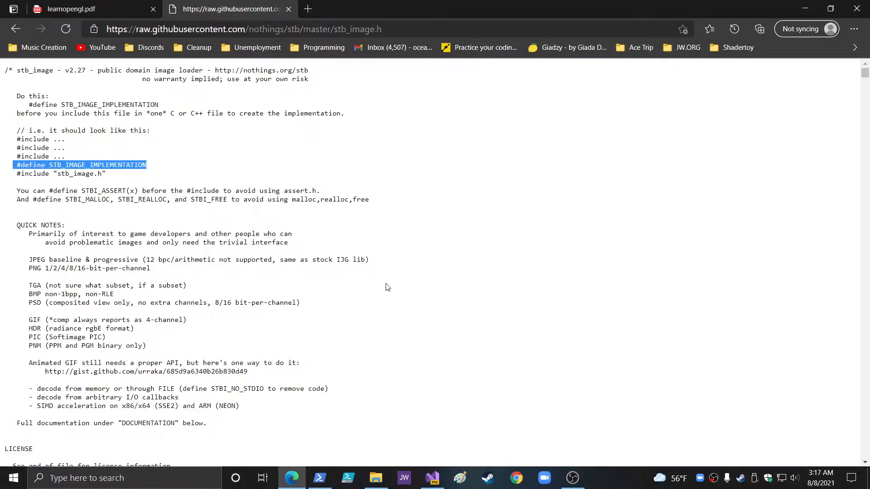
left_click(432, 478)
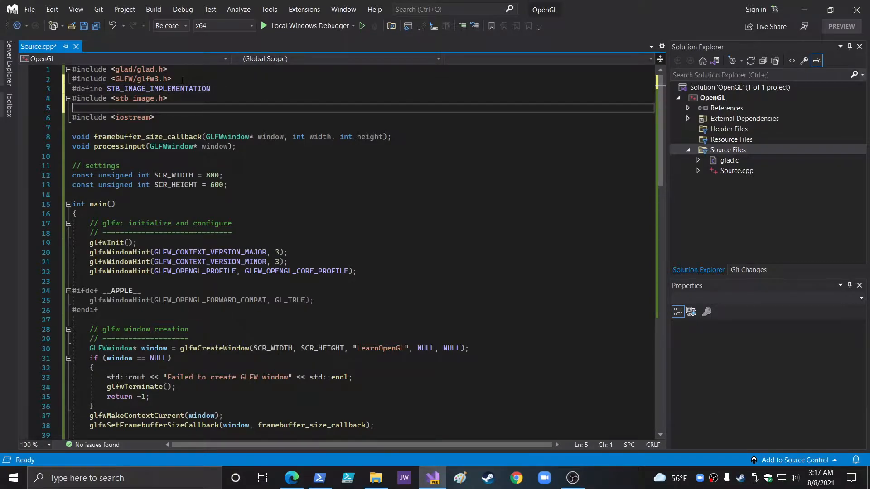
Save Source.cpp with the new stb_image define and include
key("ctrl+s")
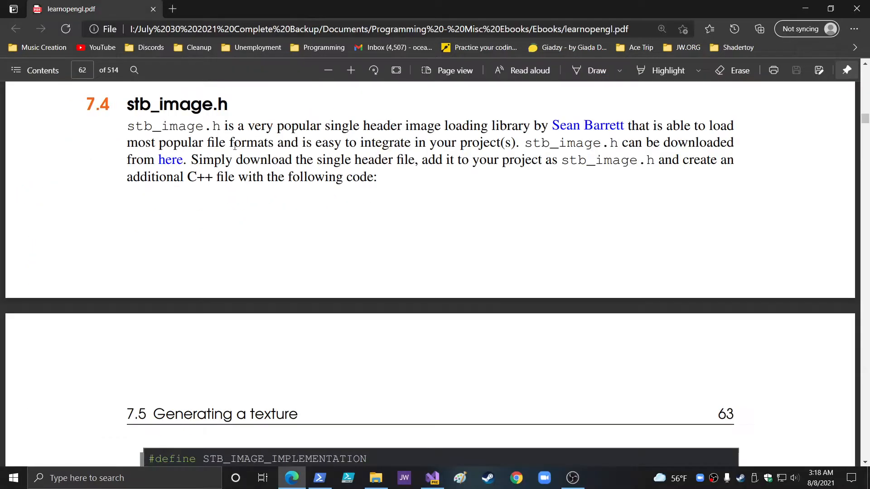
Scroll the PDF down to section 8.18 GLM and follow its 'website' link
scroll("down", 3)
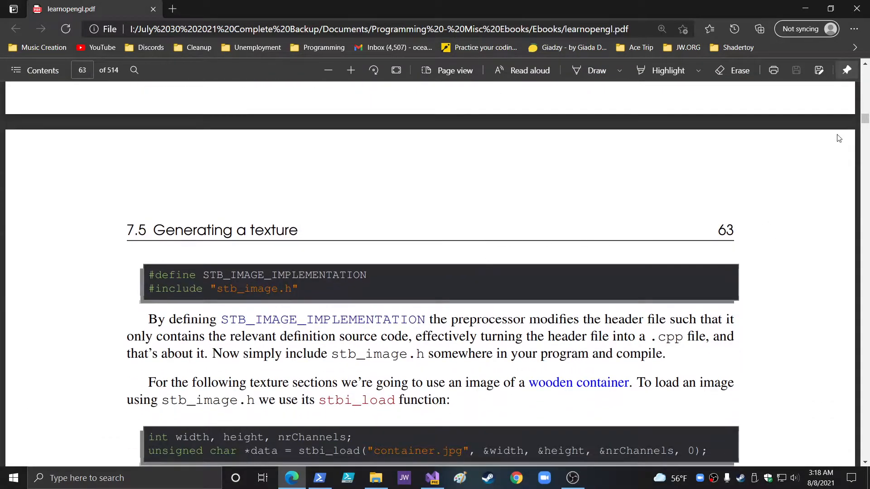
scroll("down", 3)
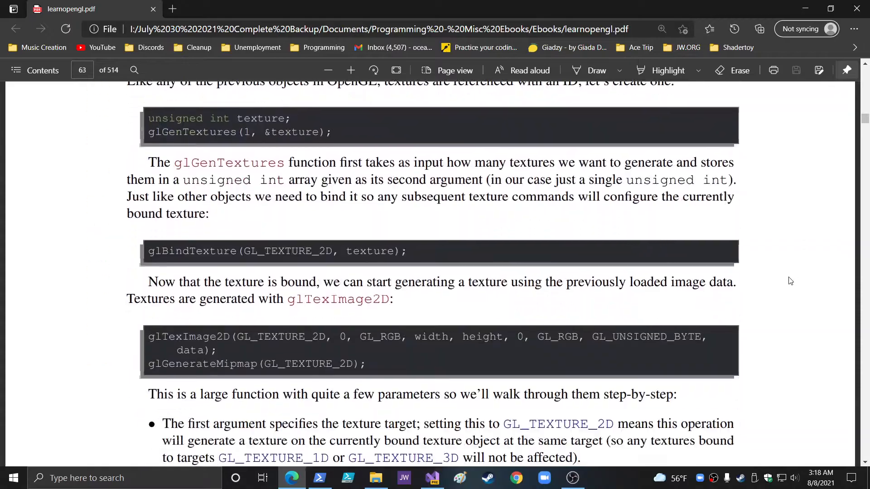
scroll("down", 3)
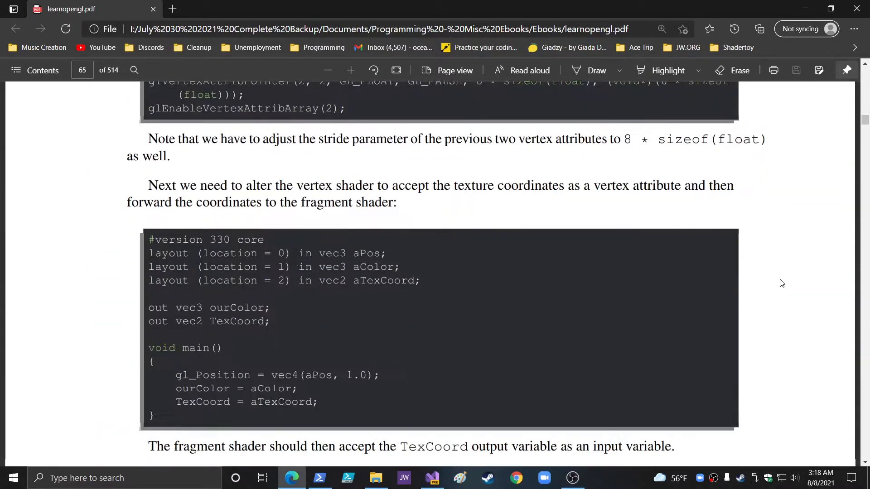
scroll("down", 3)
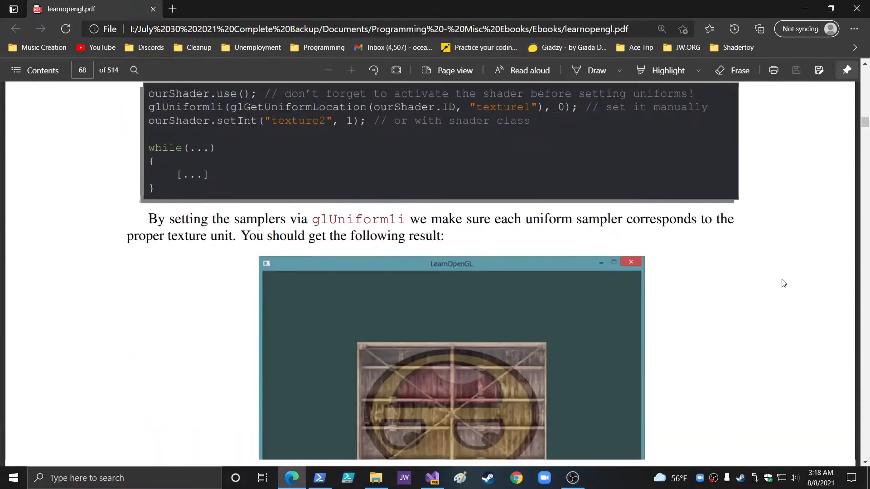
scroll("down", 3)
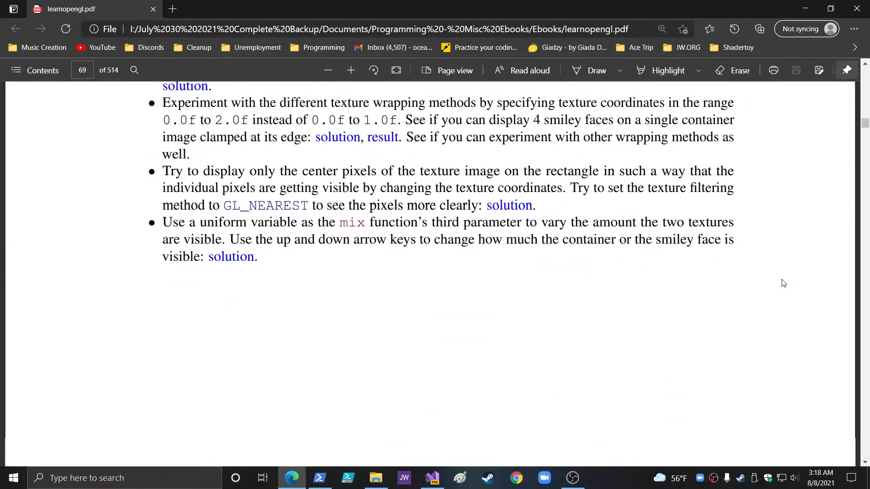
scroll("down", 3)
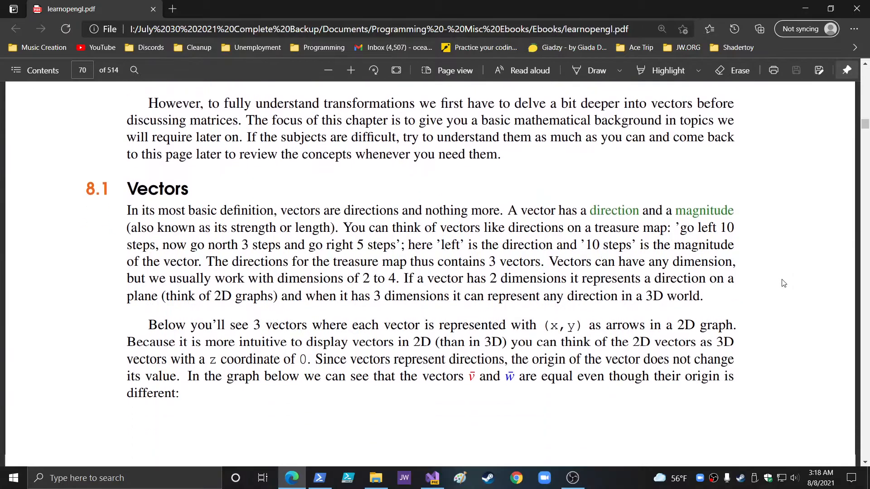
scroll("down", 3)
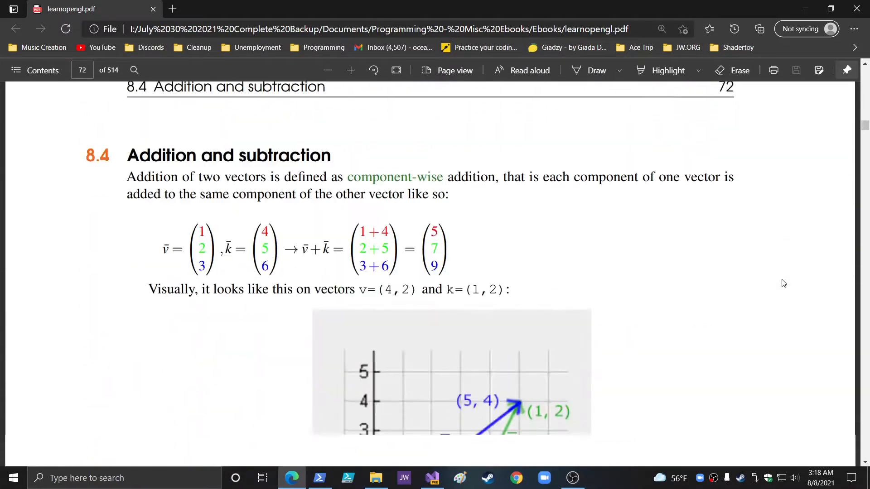
scroll("down", 3)
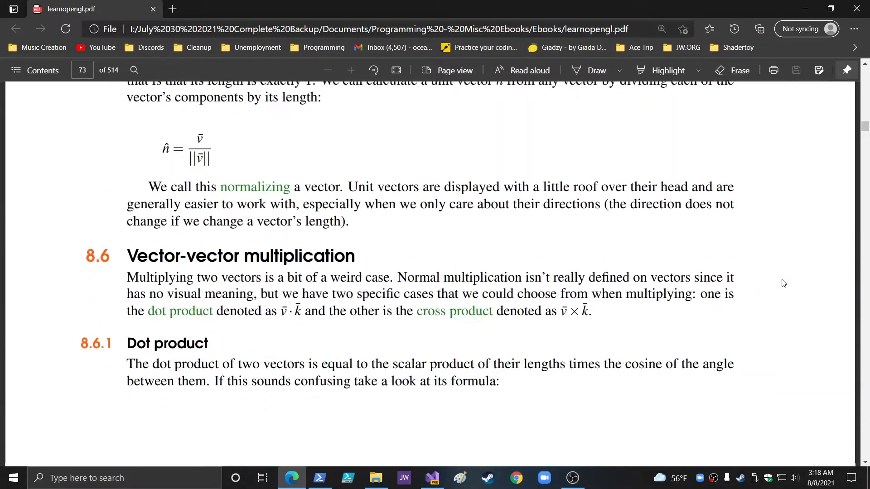
scroll("down", 3)
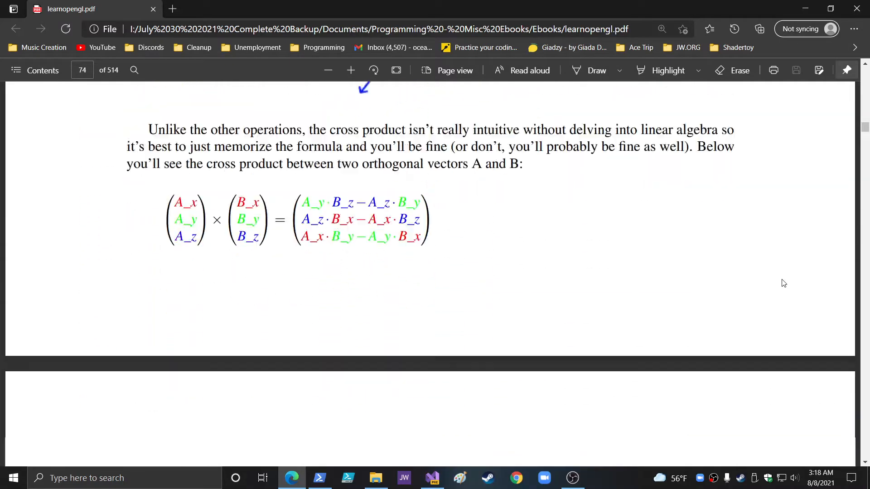
scroll("down", 3)
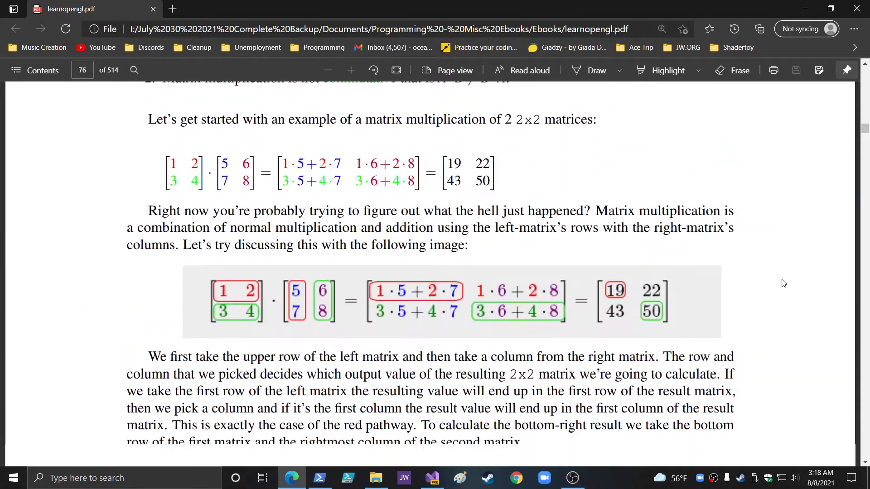
scroll("down", 3)
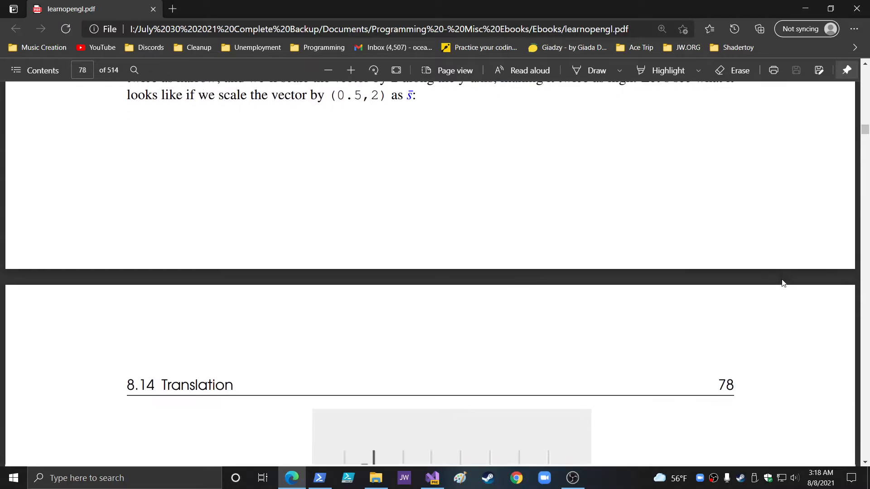
scroll("down", 3)
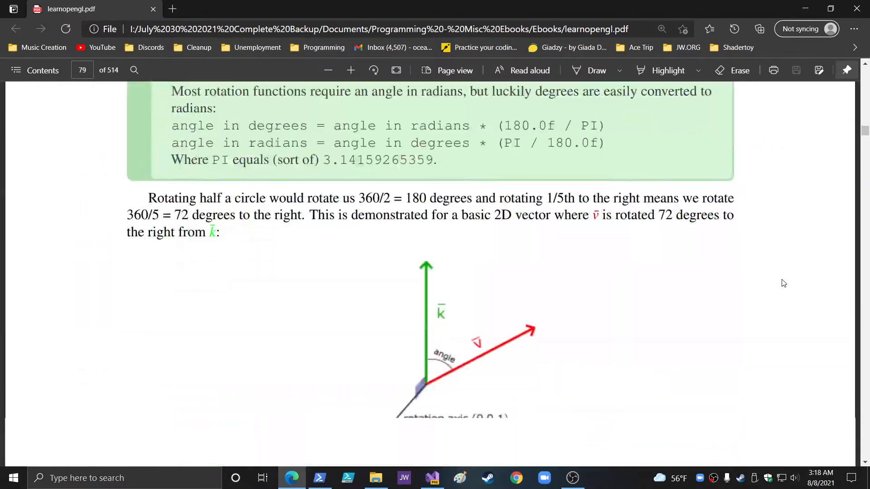
scroll("down", 3)
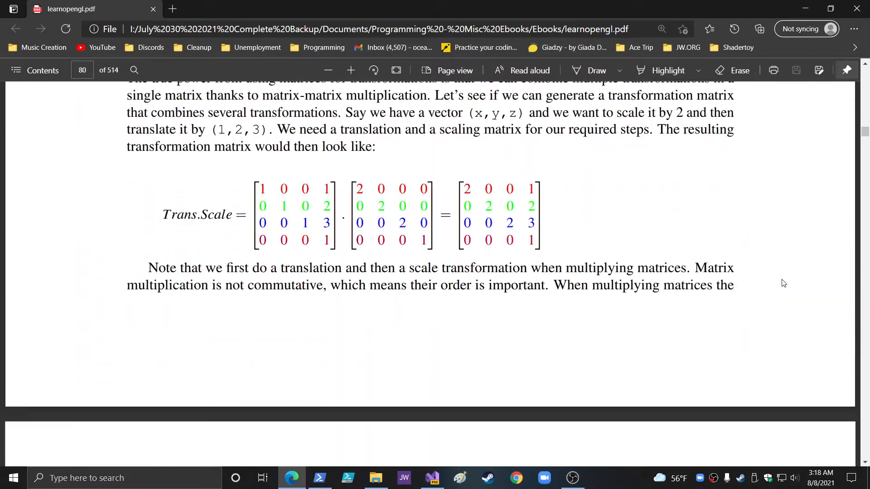
scroll("down", 3)
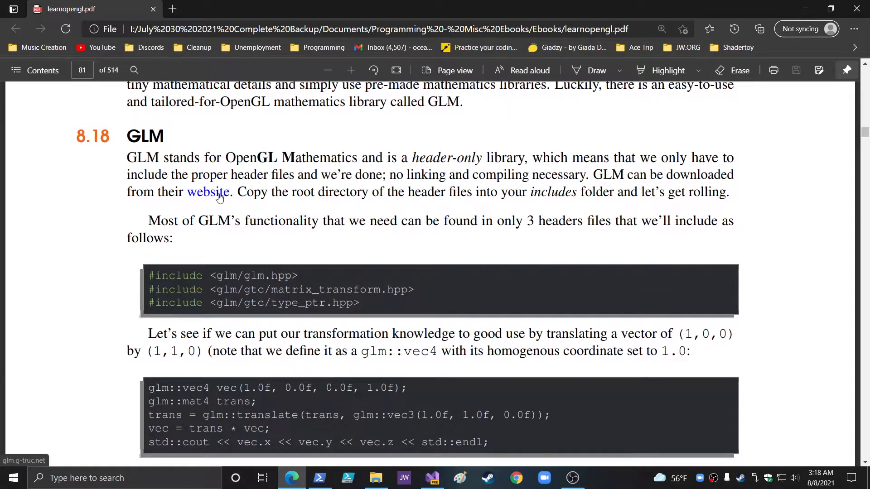
left_click(208, 192)
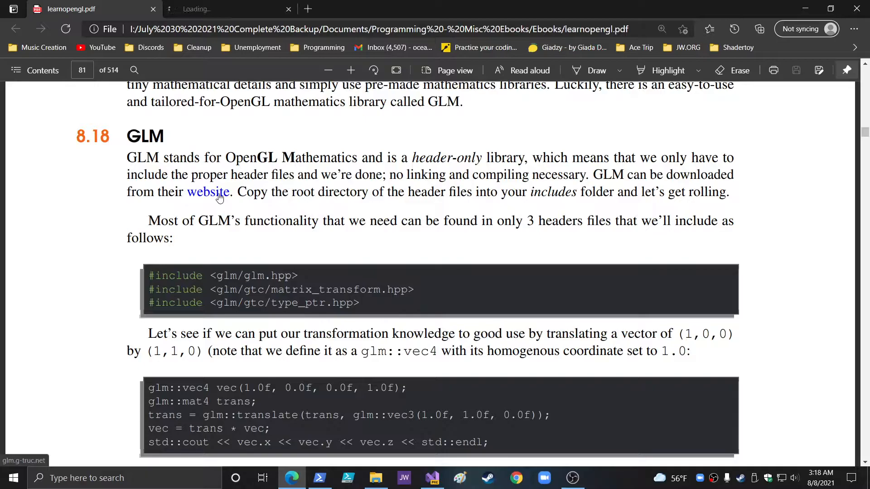
On the g-truc/glm GitHub page, download the repository as glm-master.zip via Code > Download ZIP
left_click(209, 192)
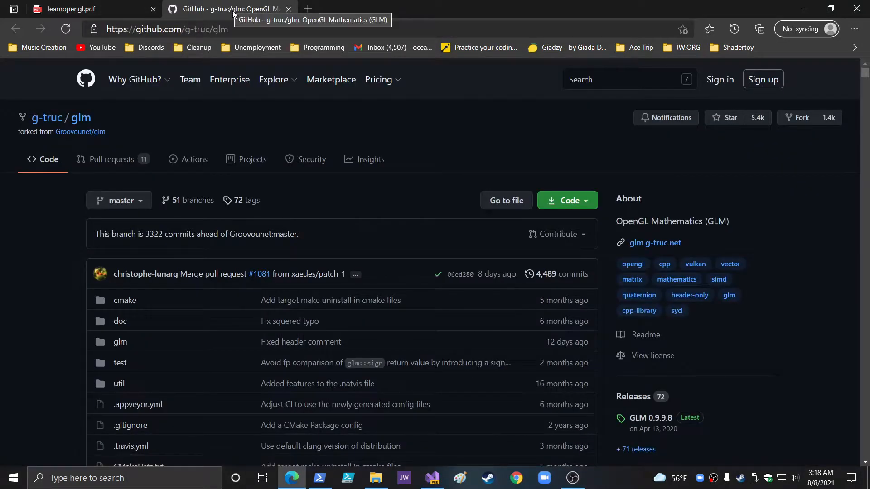
mouse_move(141, 384)
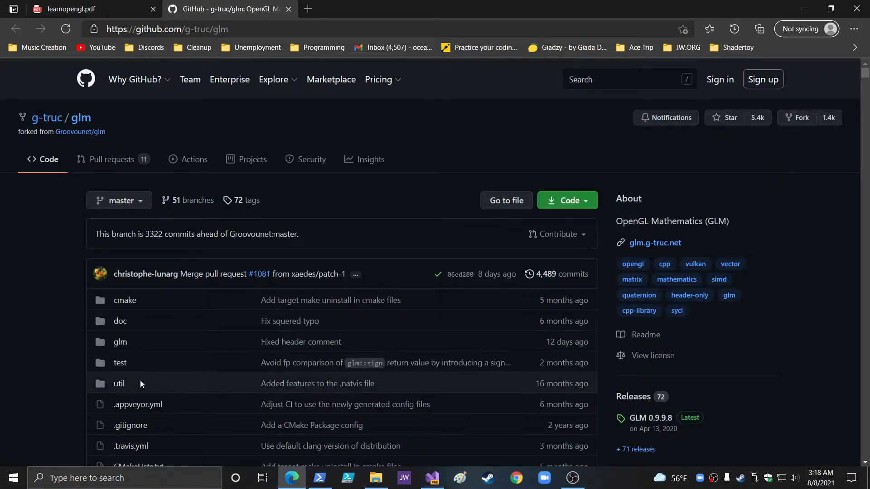
mouse_move(567, 200)
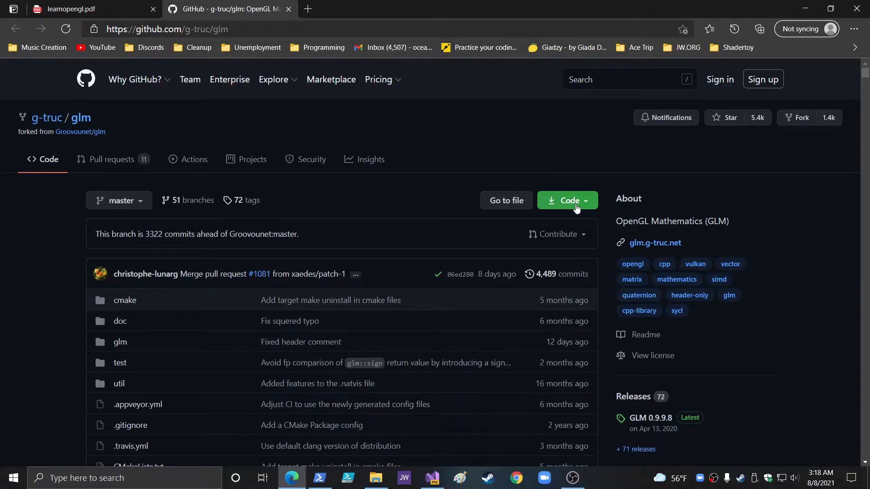
left_click(567, 200)
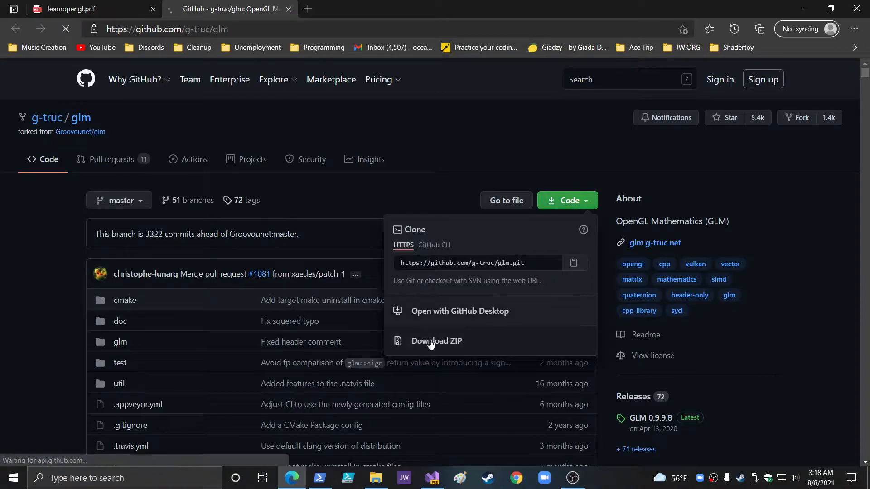
left_click(437, 341)
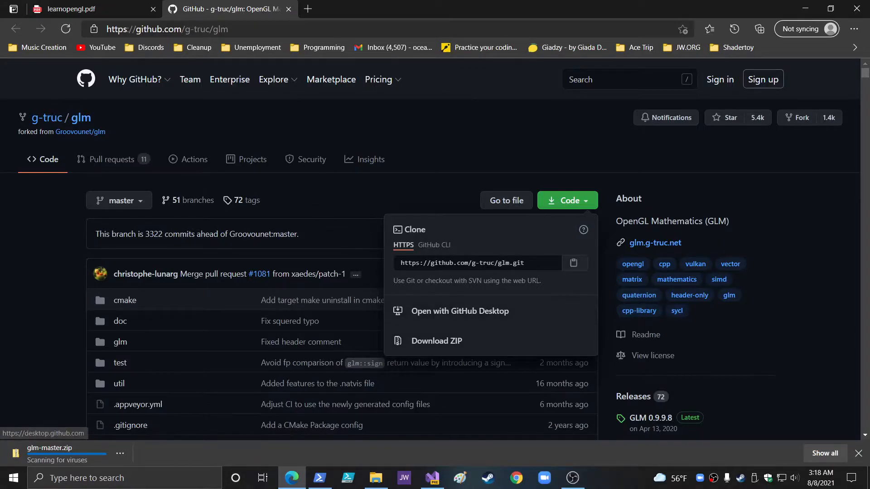
mouse_move(800, 342)
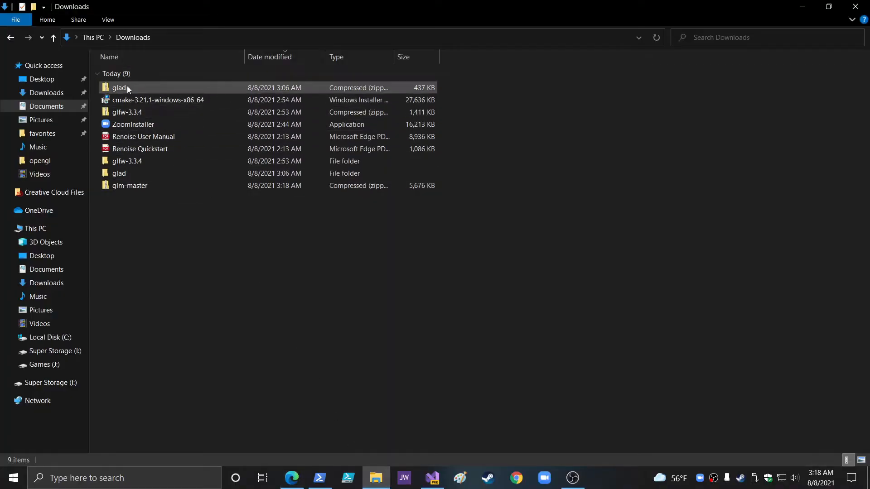
Extract glm-master.zip into a glm-master folder in Downloads via Extract All
left_click(129, 185)
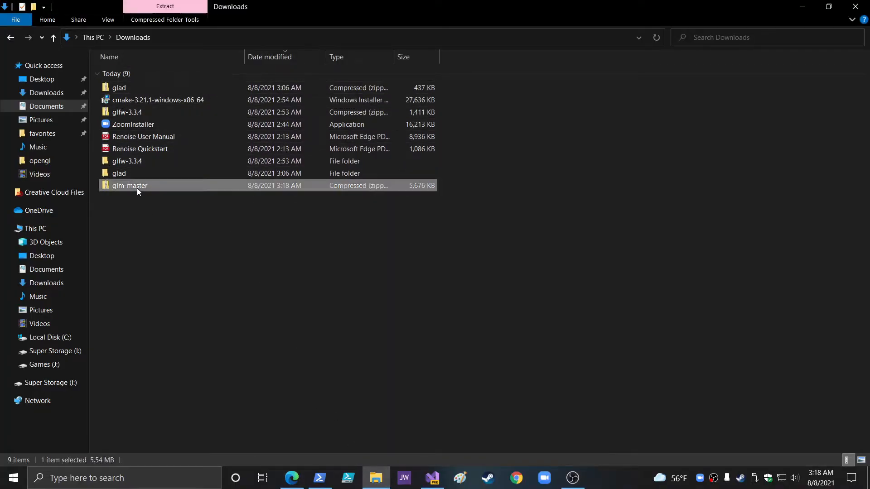
right_click(129, 185)
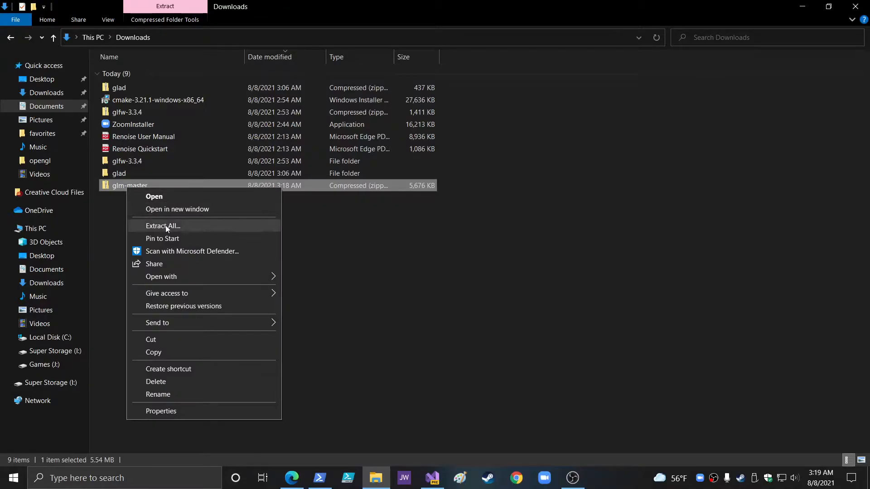
left_click(163, 225)
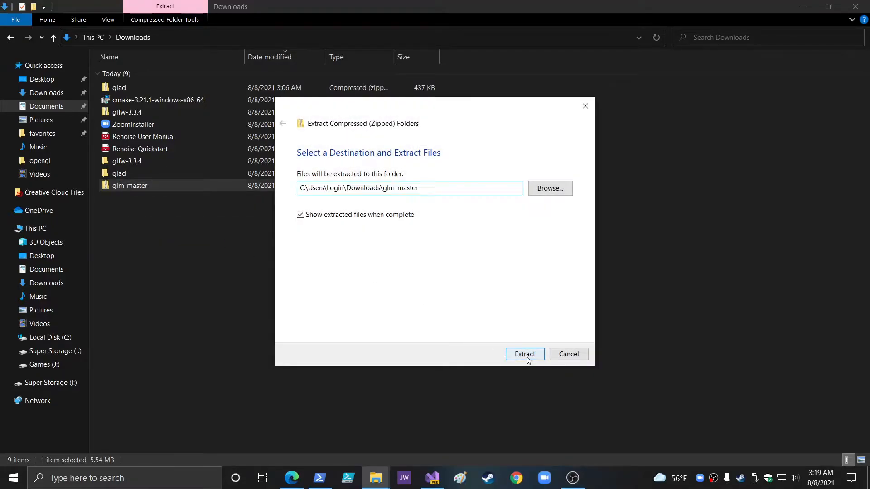
left_click(525, 355)
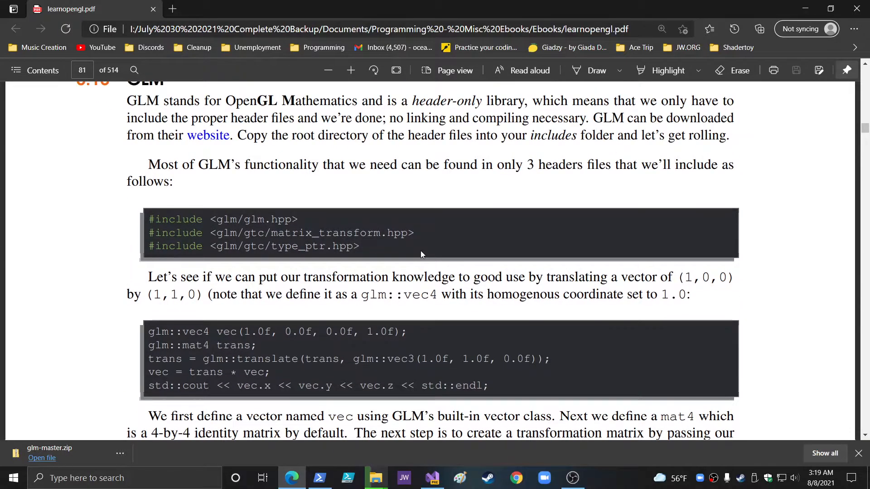
scroll("up", 3)
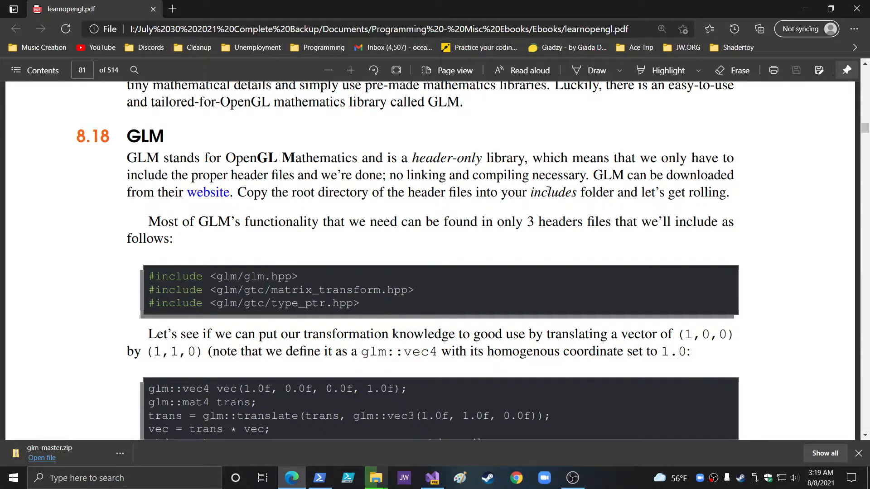
mouse_move(183, 175)
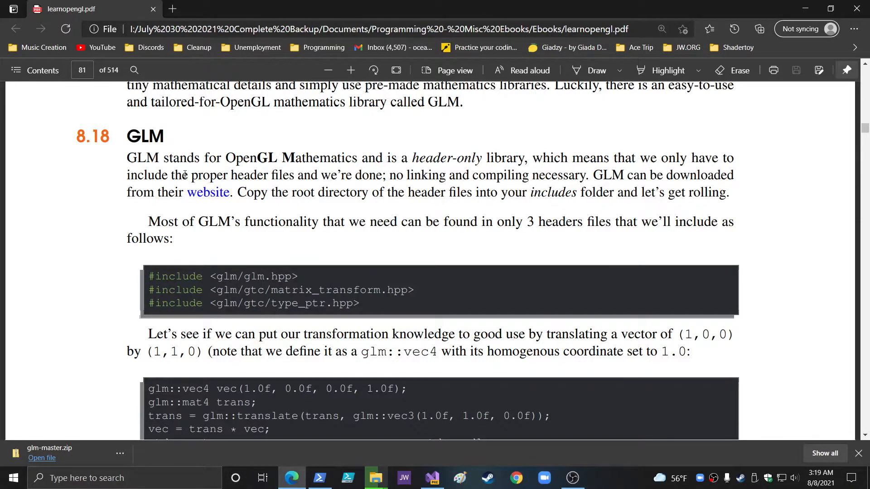
mouse_move(496, 204)
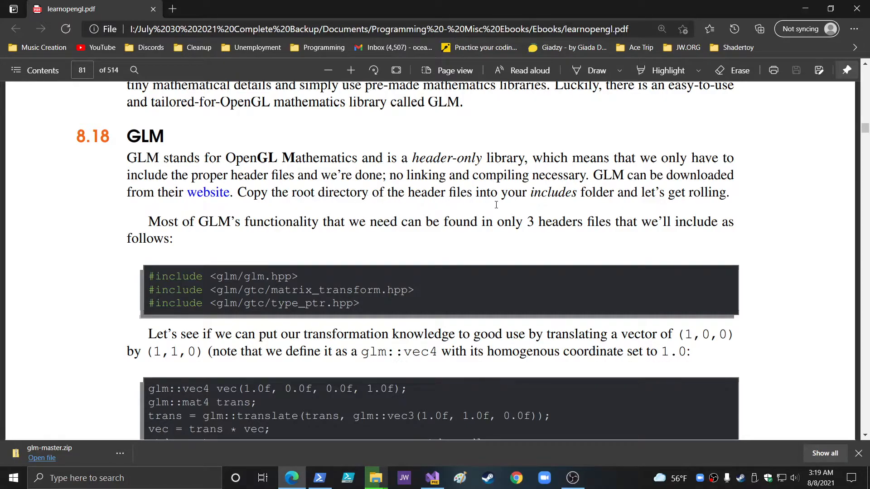
mouse_move(654, 199)
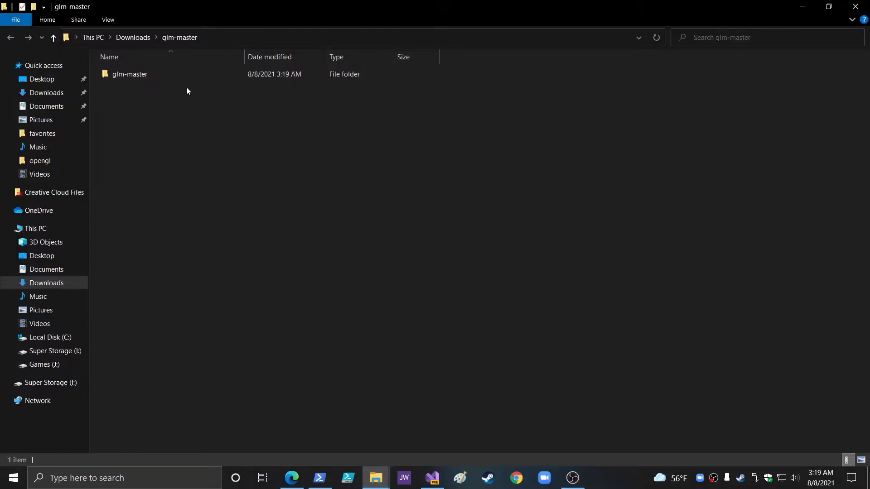
Cut the glm folder from inside the extracted glm-master\glm-master download
double_click(130, 73)
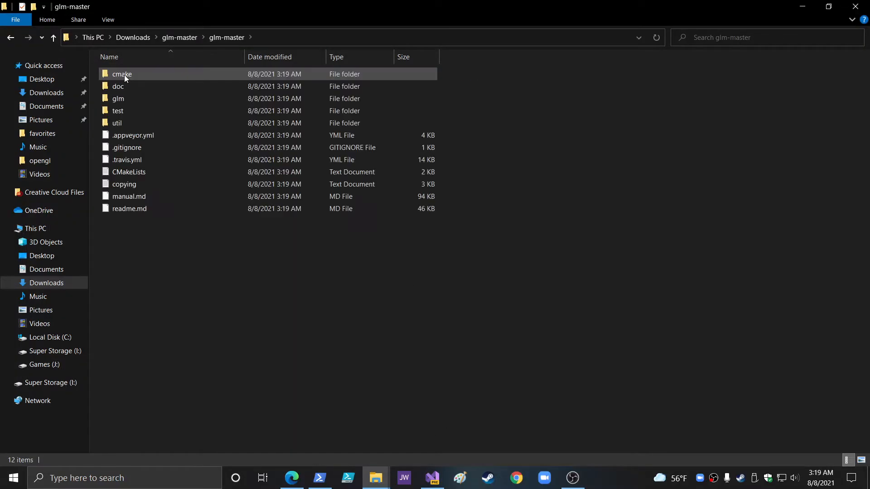
double_click(118, 98)
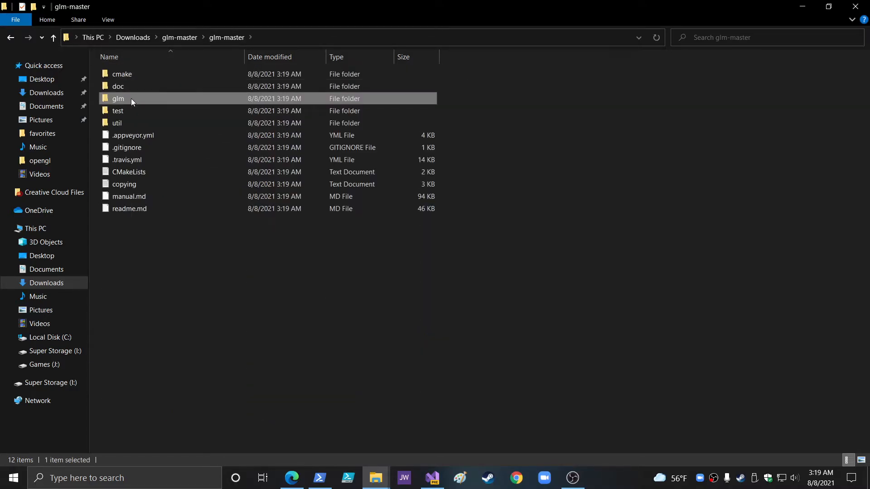
right_click(117, 98)
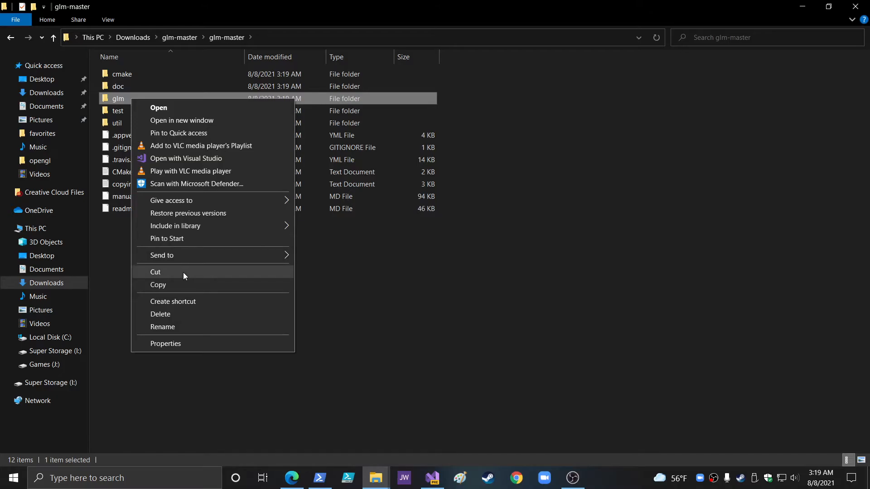
left_click(46, 269)
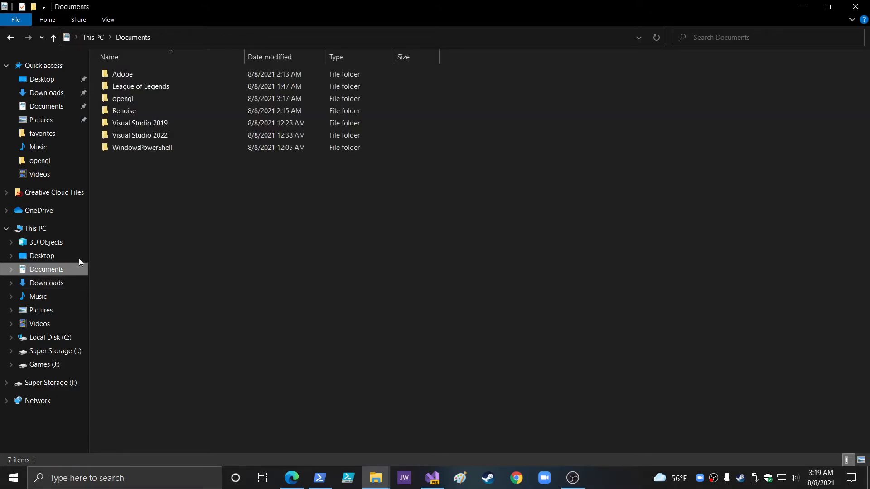
Paste the glm folder into Documents\opengl and view its header files
double_click(123, 98)
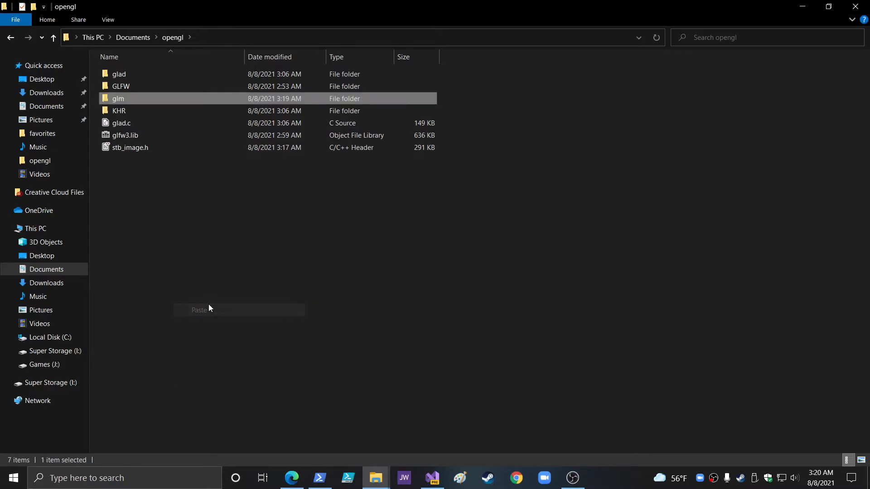
double_click(118, 98)
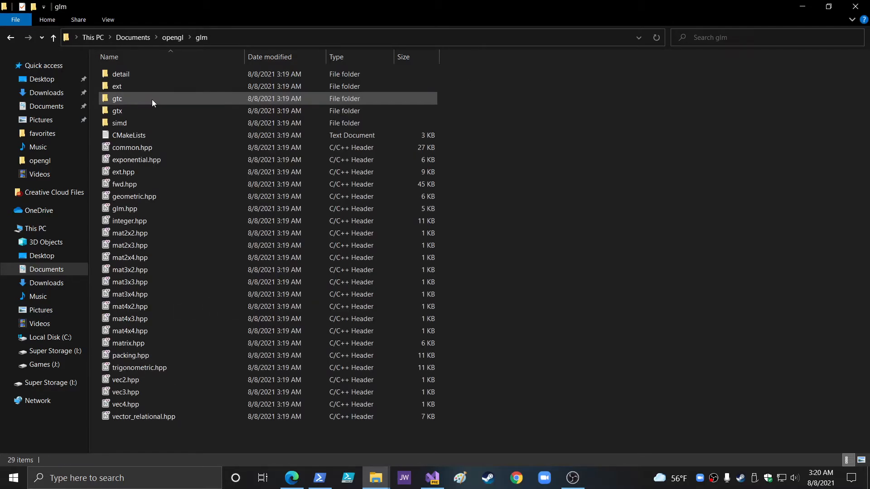
left_click(126, 209)
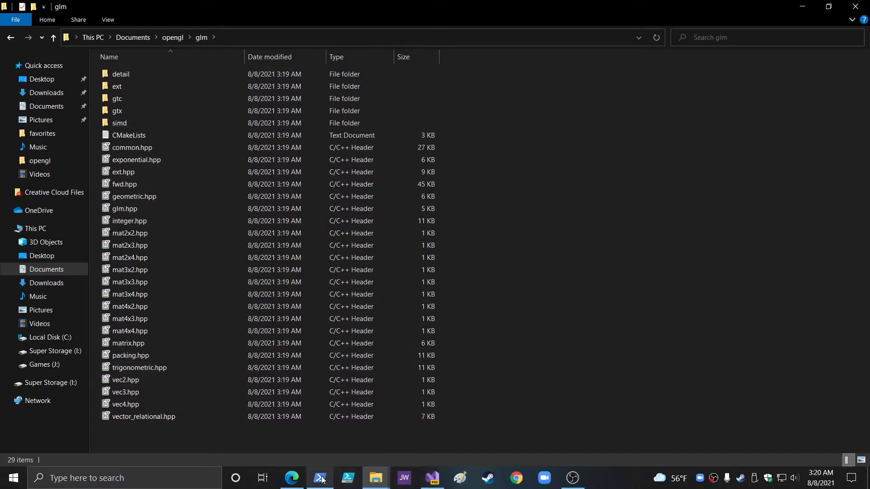
Scroll the learnopengl PDF in Edge down to page 82 with the GLM transform examples
left_click(291, 478)
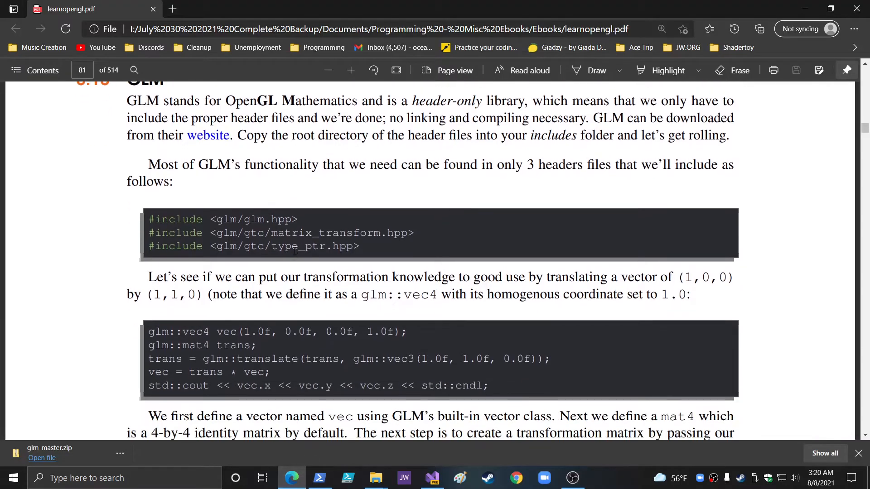
scroll("down", 3)
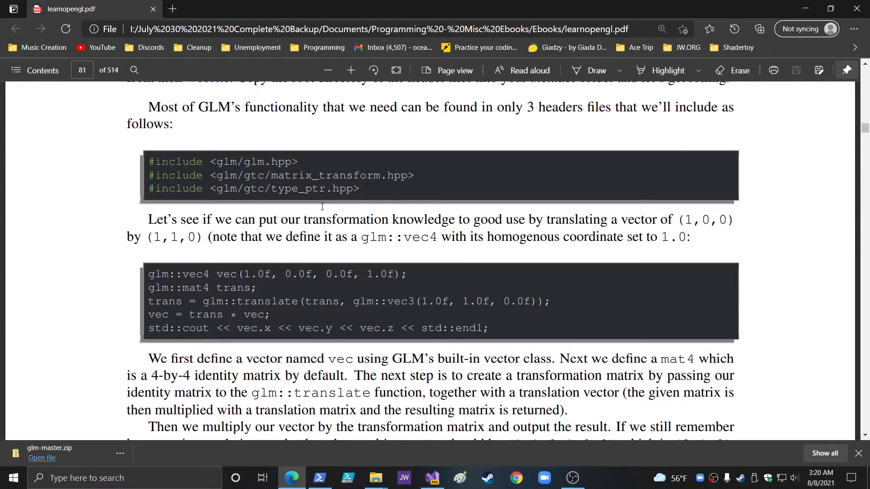
mouse_move(232, 121)
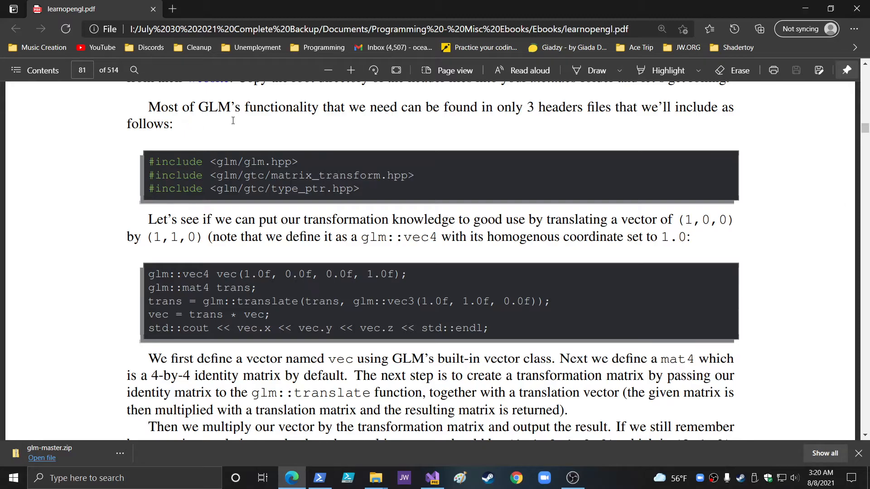
mouse_move(564, 122)
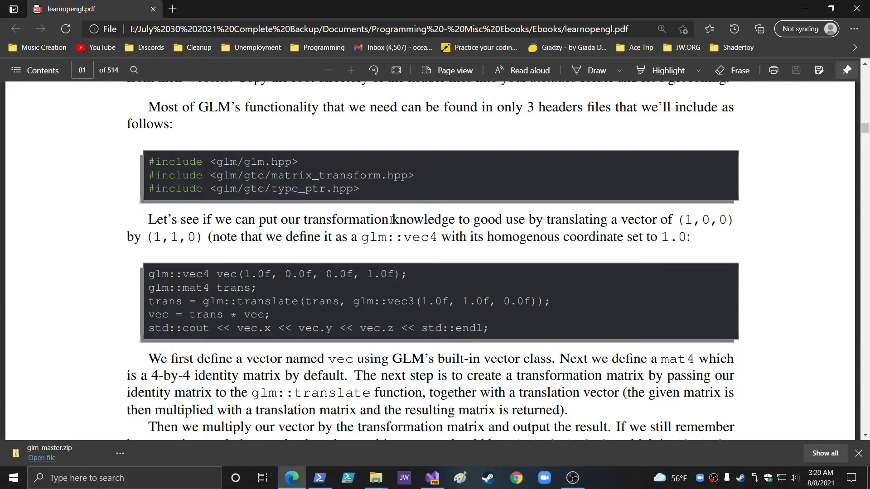
scroll("down", 3)
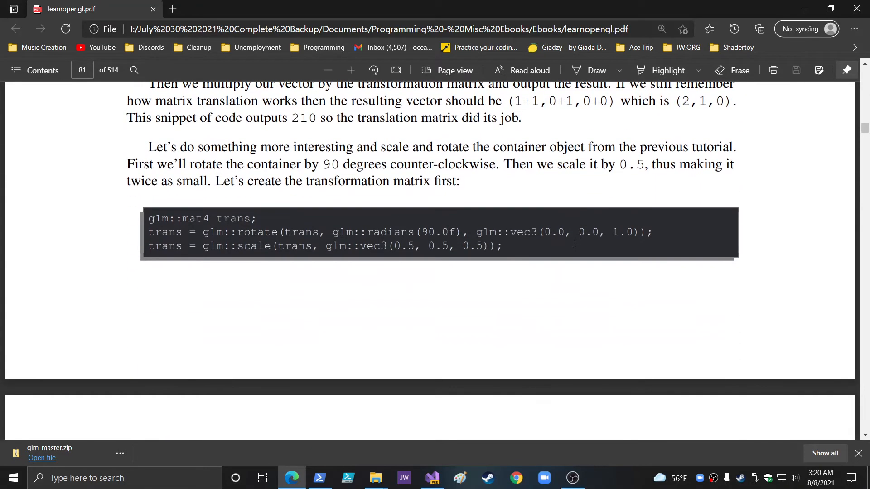
scroll("down", 3)
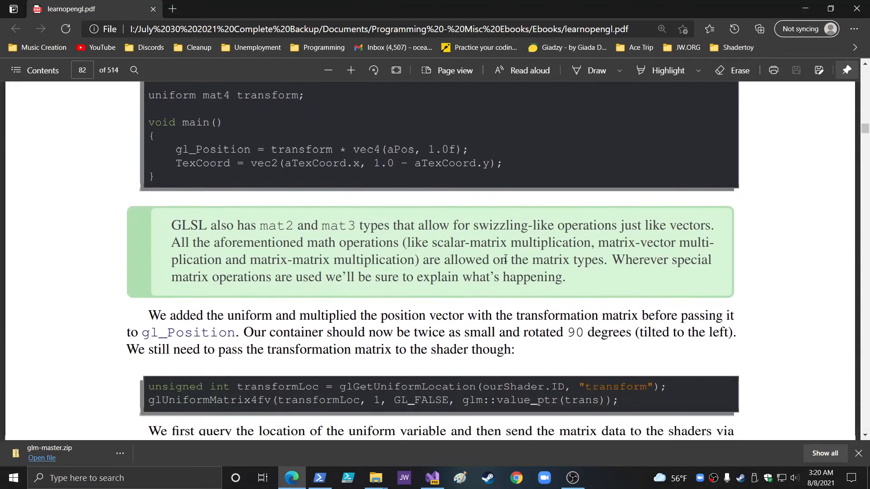
scroll("down", 3)
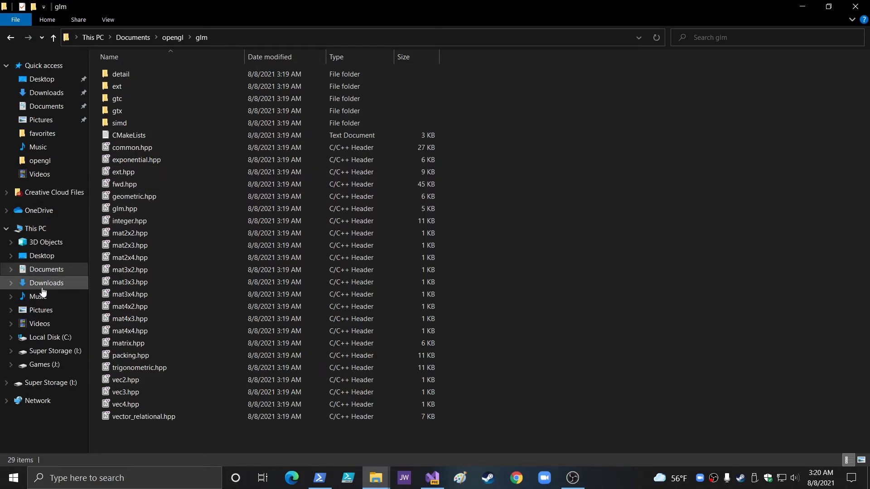
Browse Downloads, selecting the glm-master and glfw-3.3.4 zip archives in turn
left_click(46, 283)
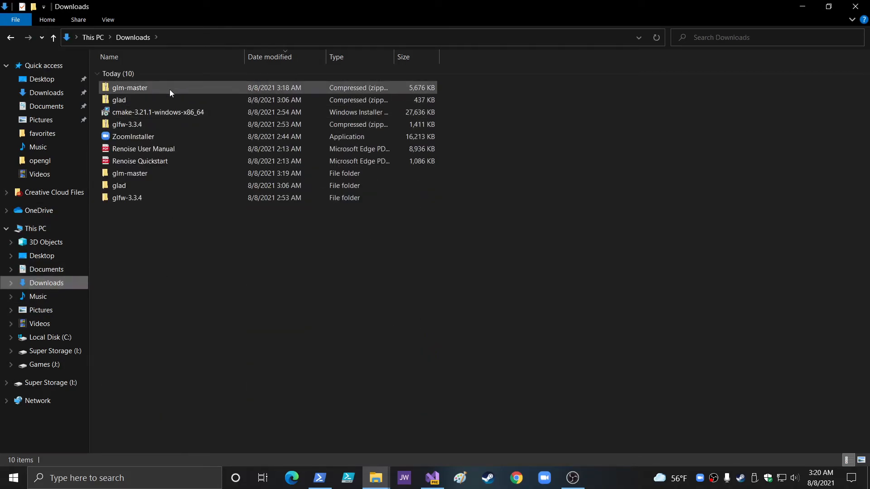
left_click(127, 124)
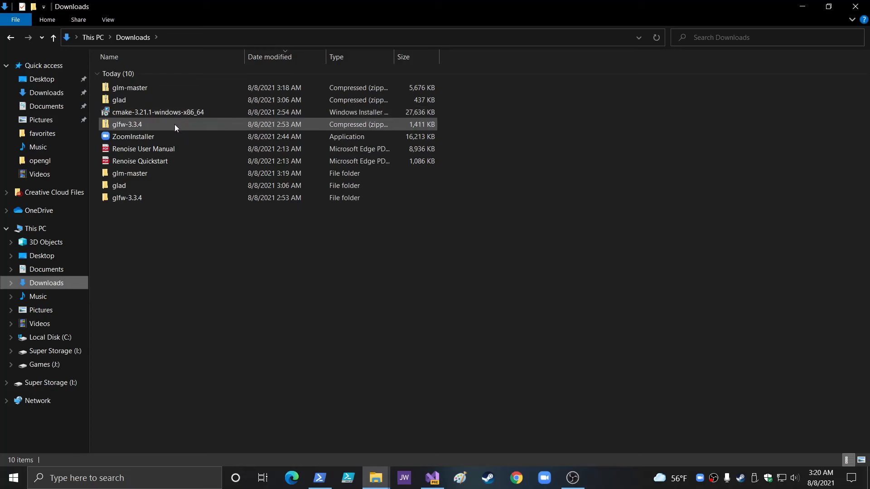
left_click(167, 113)
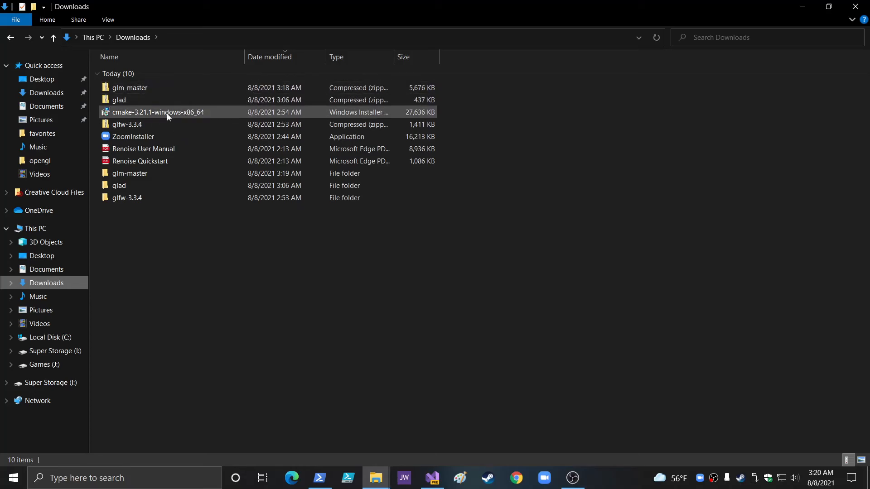
left_click(119, 185)
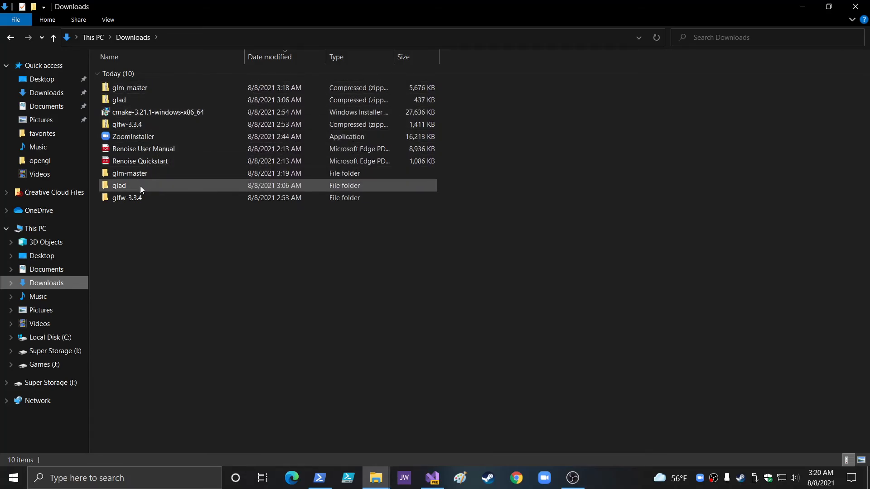
left_click(130, 88)
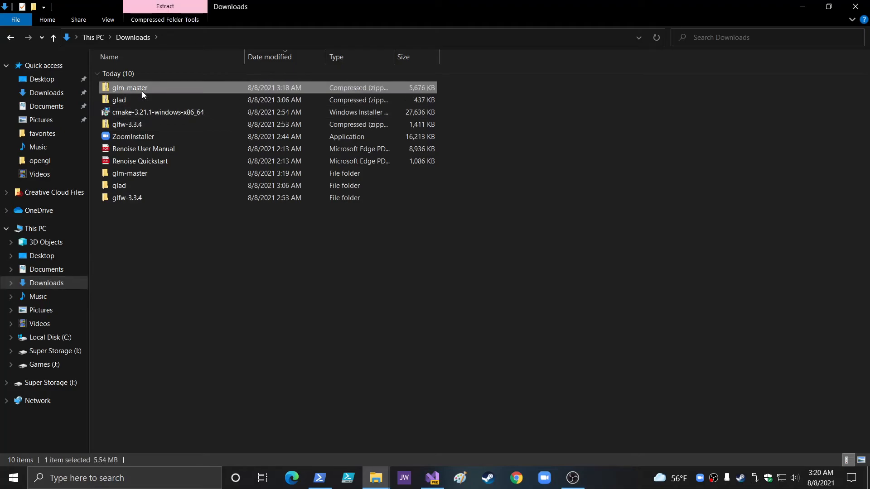
mouse_move(146, 107)
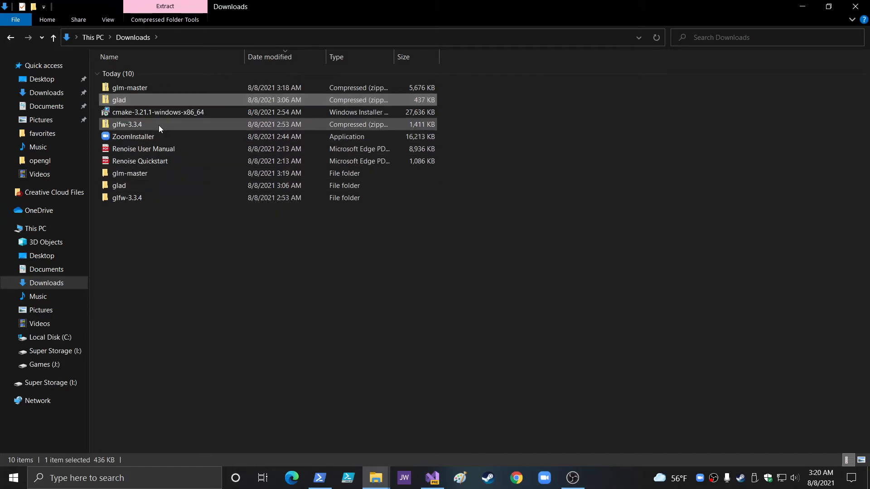
left_click(127, 124)
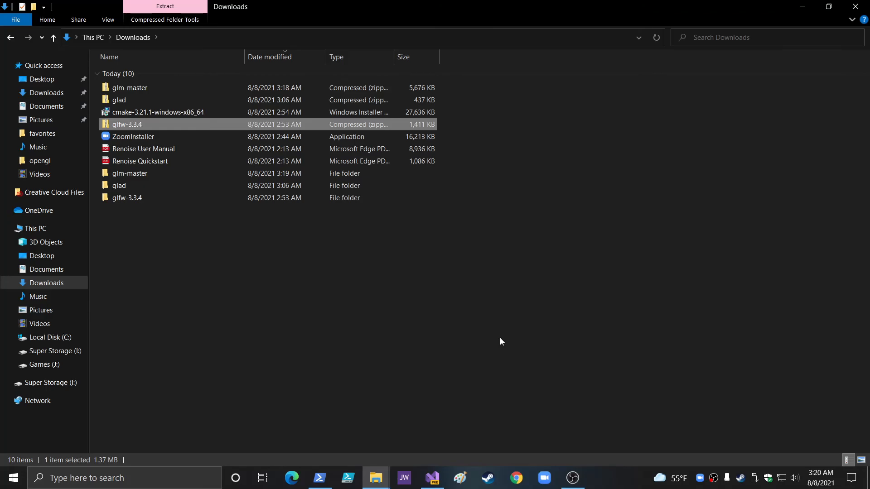
mouse_move(676, 432)
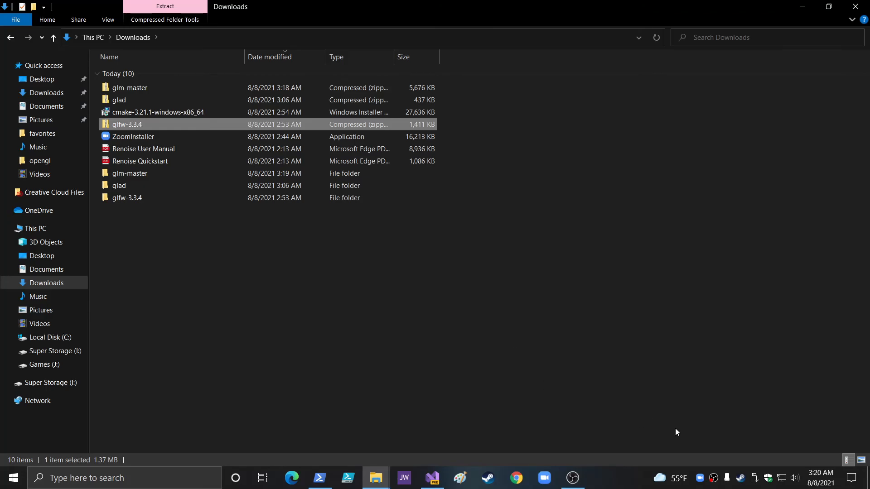